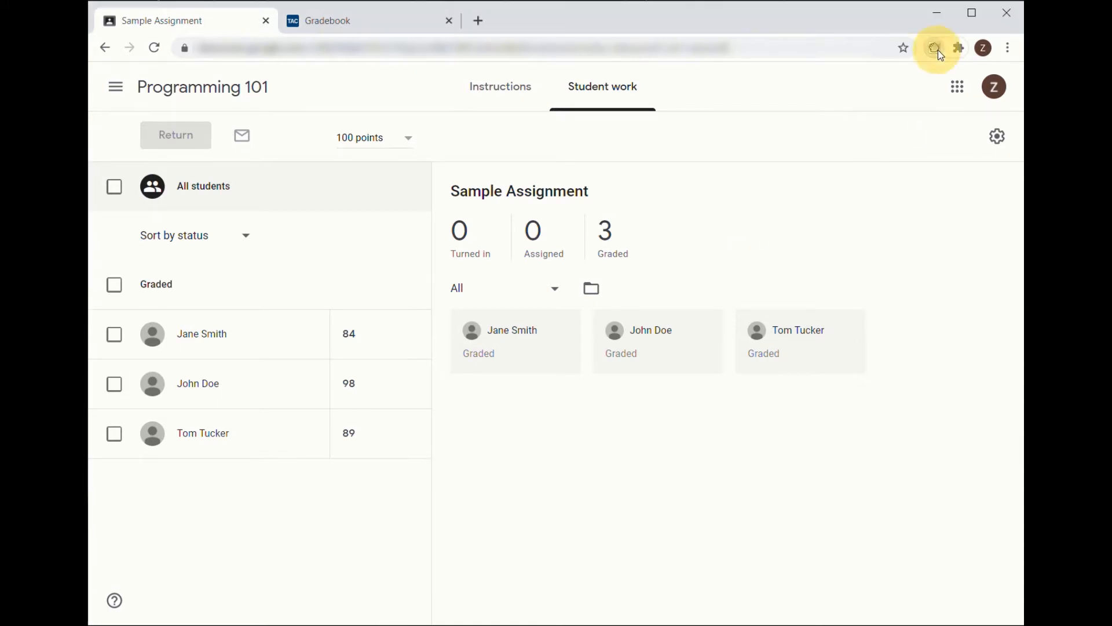
Open the Grade Grabber popup over the graded Google Classroom assignment
left_click(933, 47)
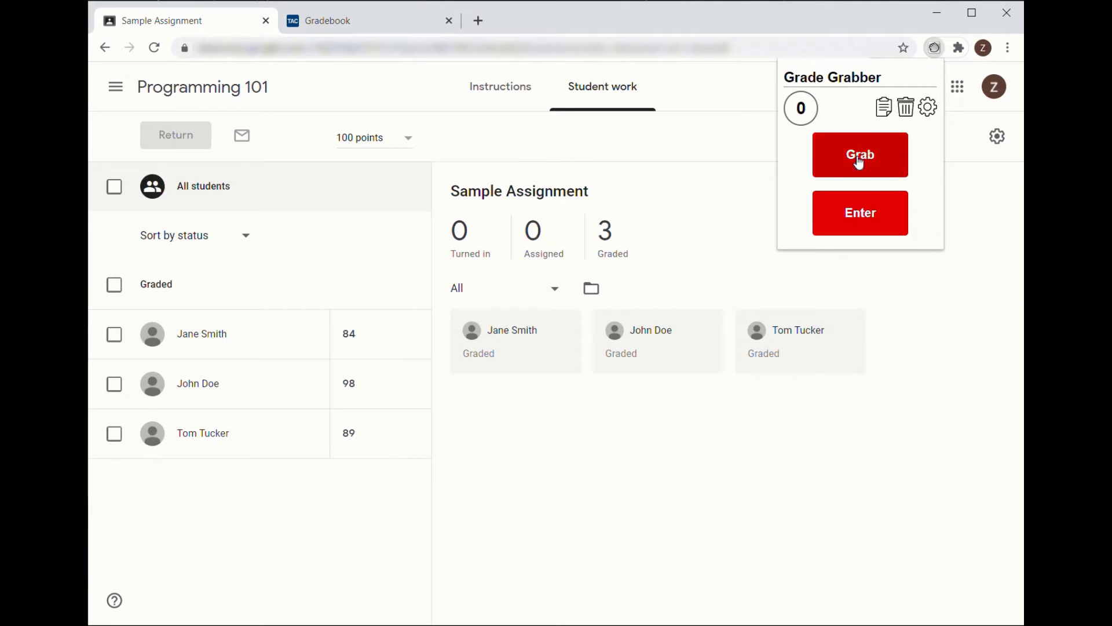
Grab the three grades (84, 98, 89) and dismiss the confirmation alert
left_click(860, 155)
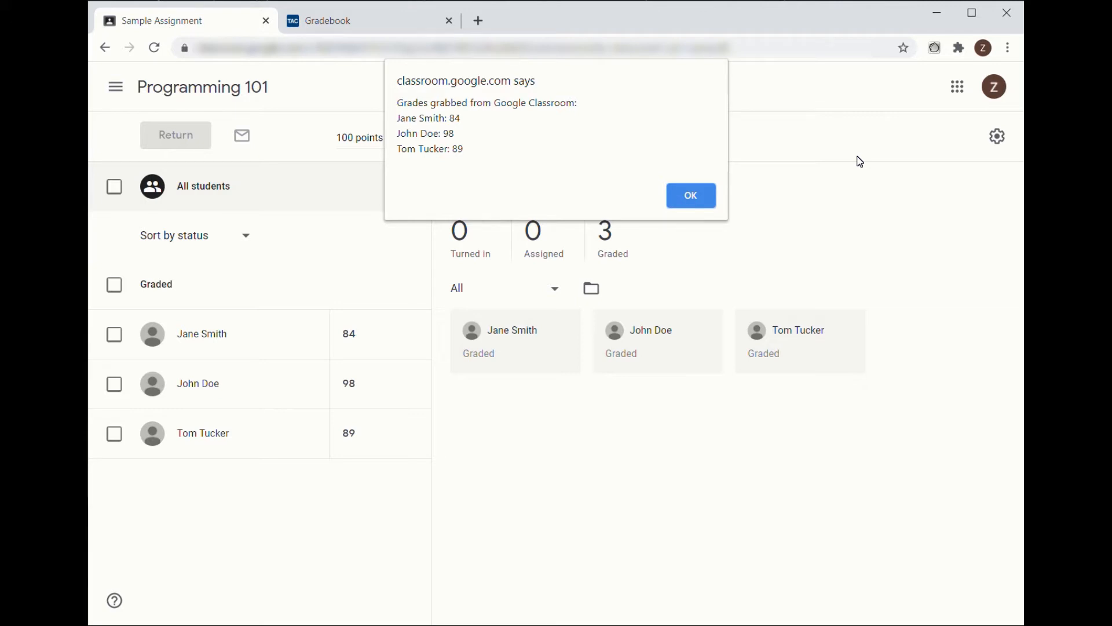
mouse_move(778, 186)
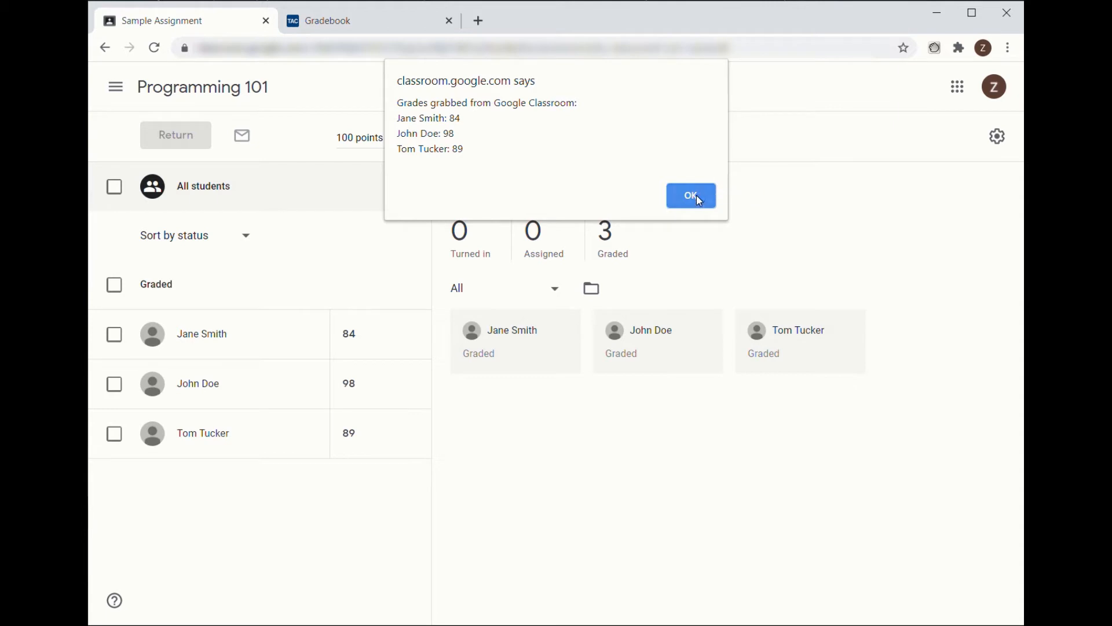
left_click(690, 196)
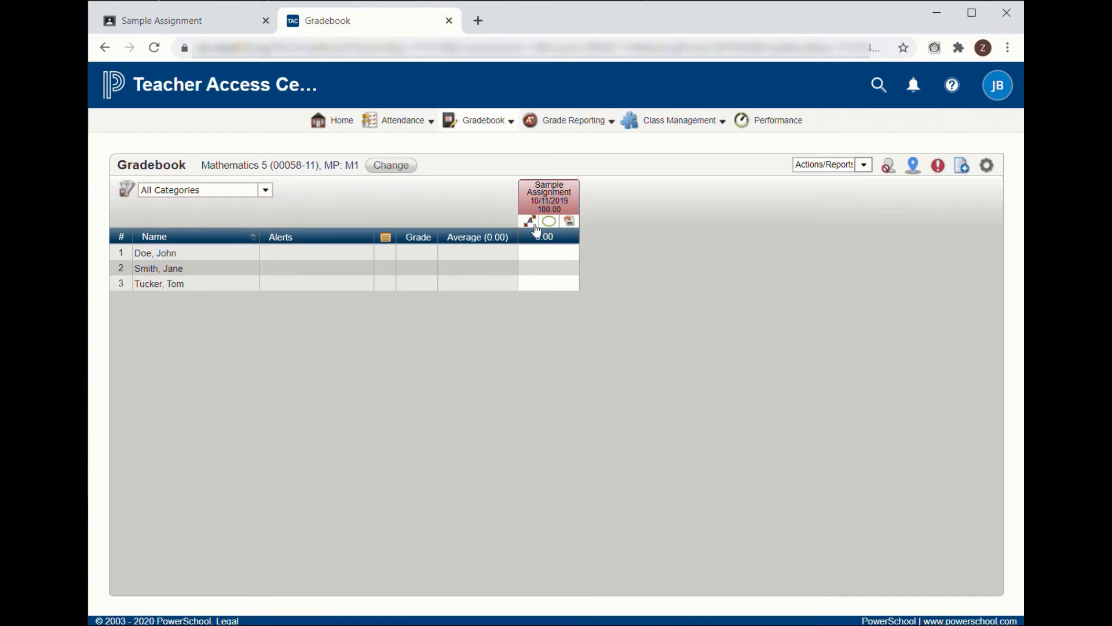
Enter the grabbed grades into the Sample Assignment column via Grade Grabber
left_click(549, 252)
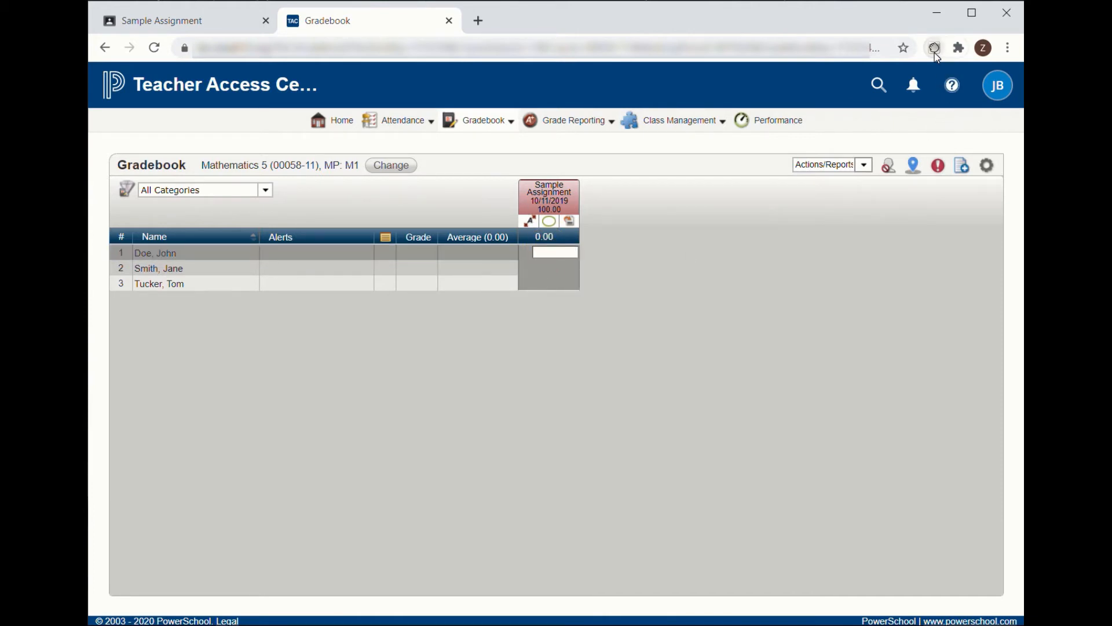
left_click(932, 47)
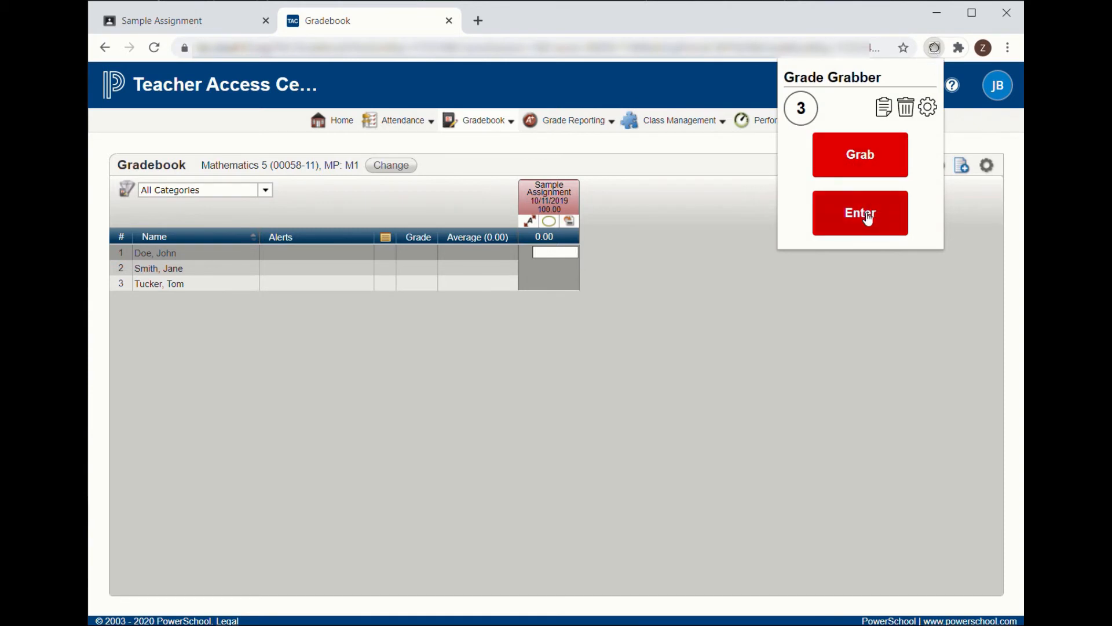
left_click(860, 212)
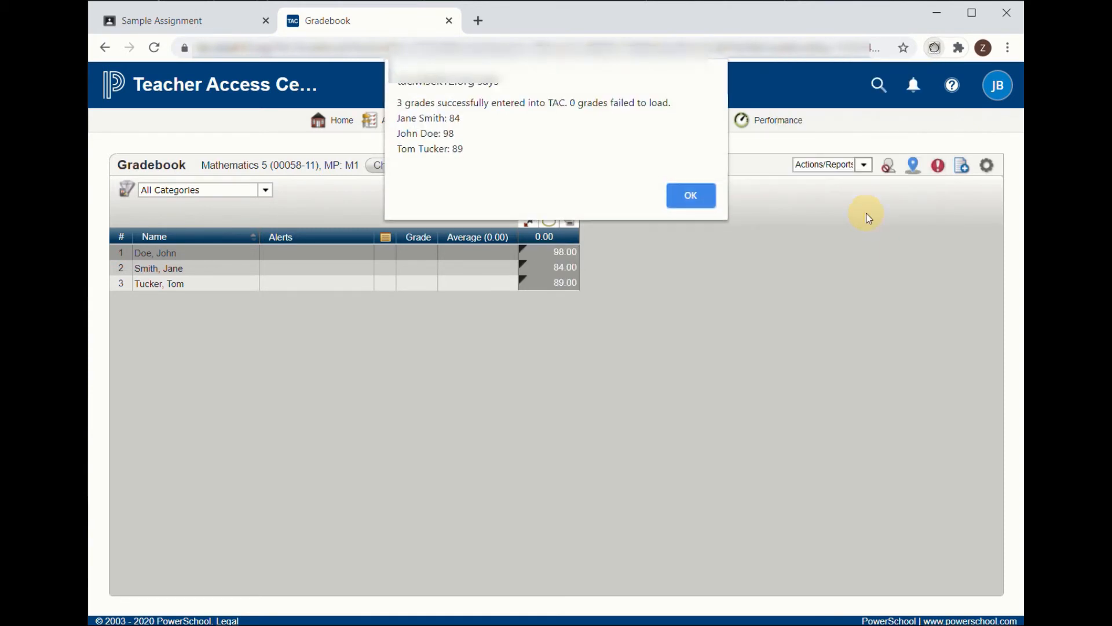
mouse_move(870, 217)
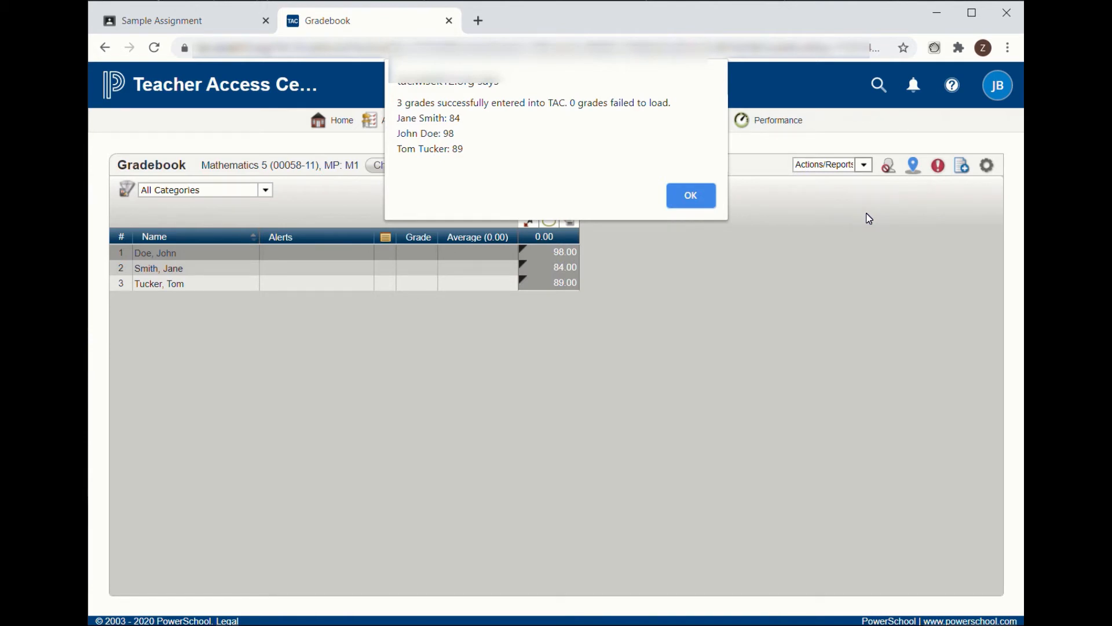
mouse_move(736, 236)
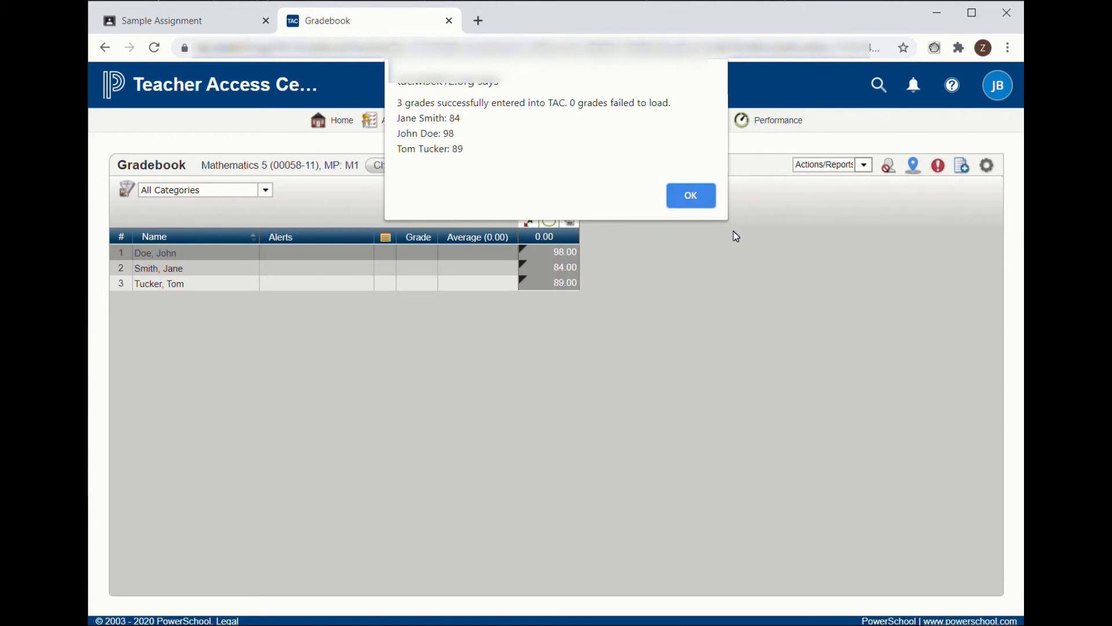
Dismiss the '3 grades successfully entered' alert, leaving scores with a 90.33 average
left_click(690, 195)
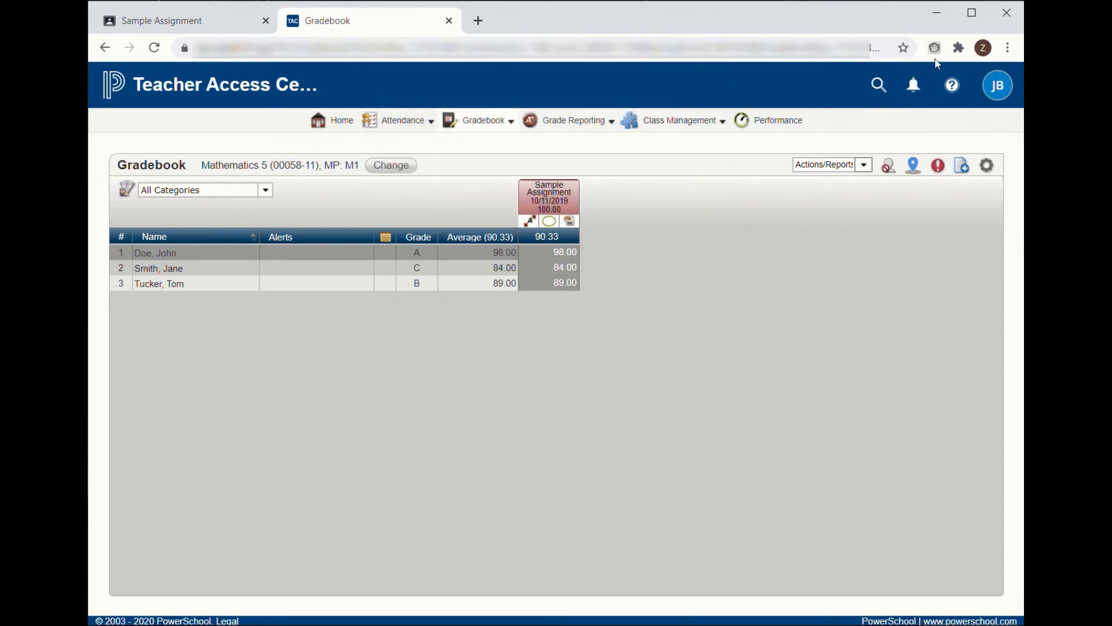
View Grade Grabber's stored list of three grades, close it, and reopen the panel
left_click(931, 46)
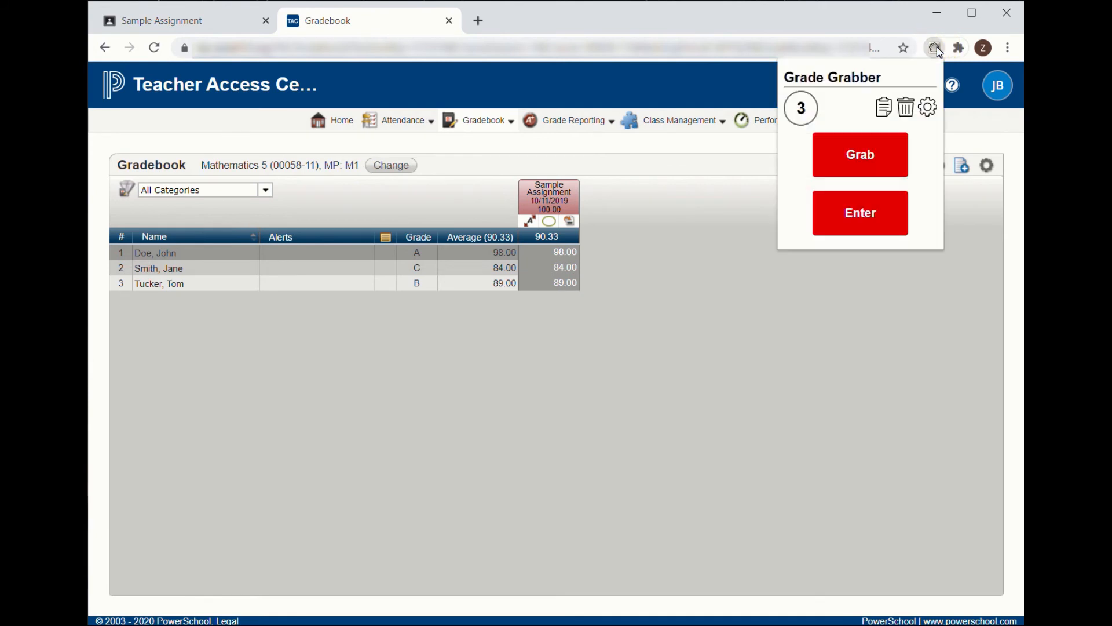
left_click(860, 155)
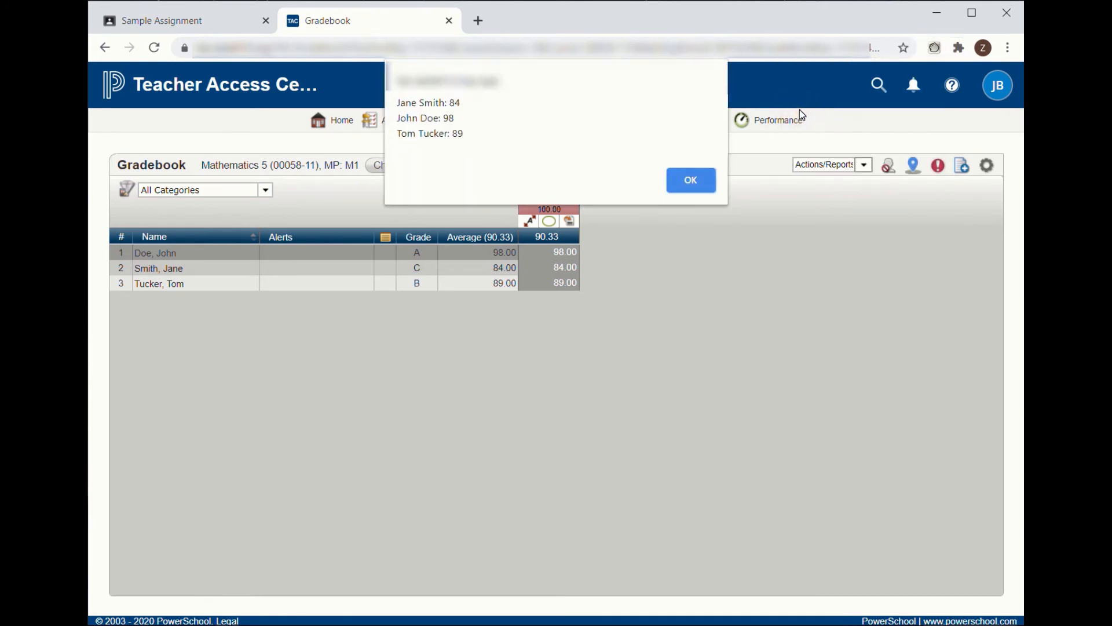
mouse_move(695, 160)
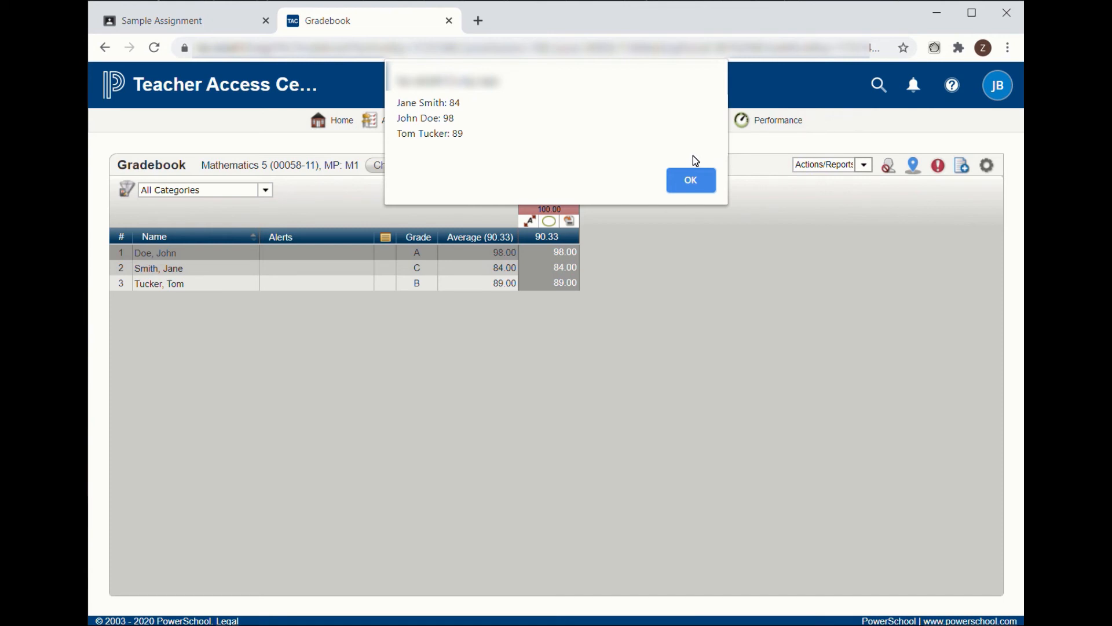
left_click(690, 180)
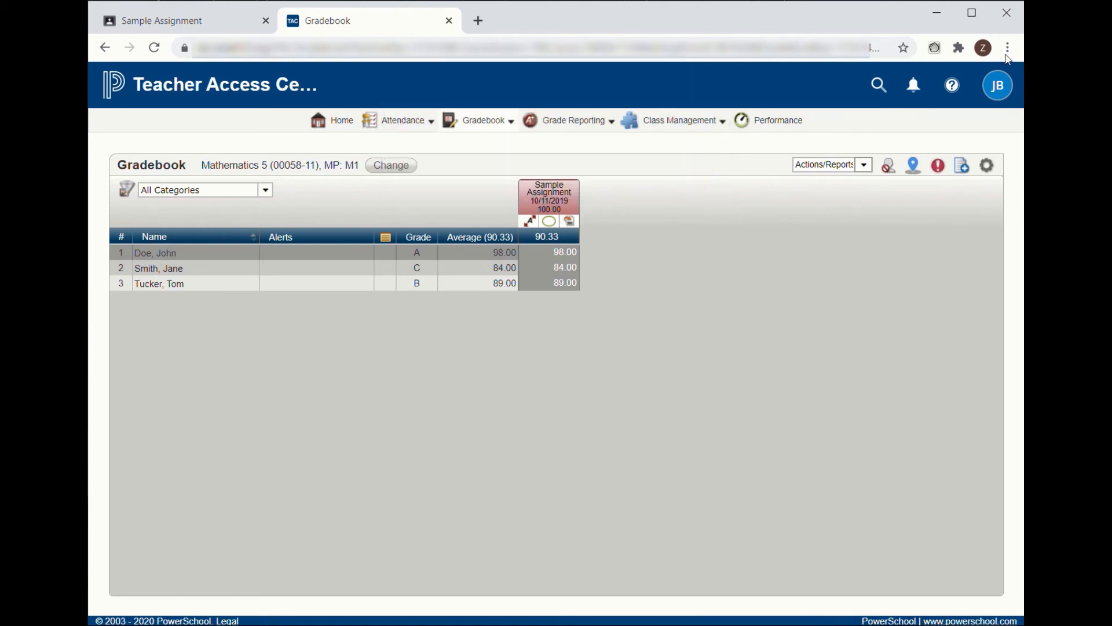
left_click(933, 47)
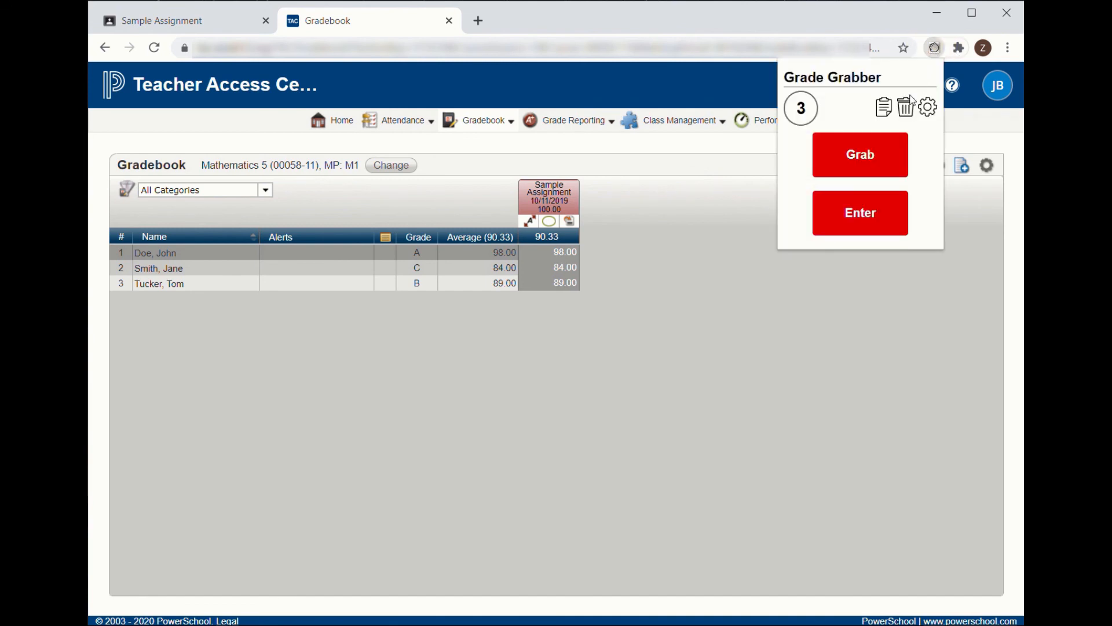